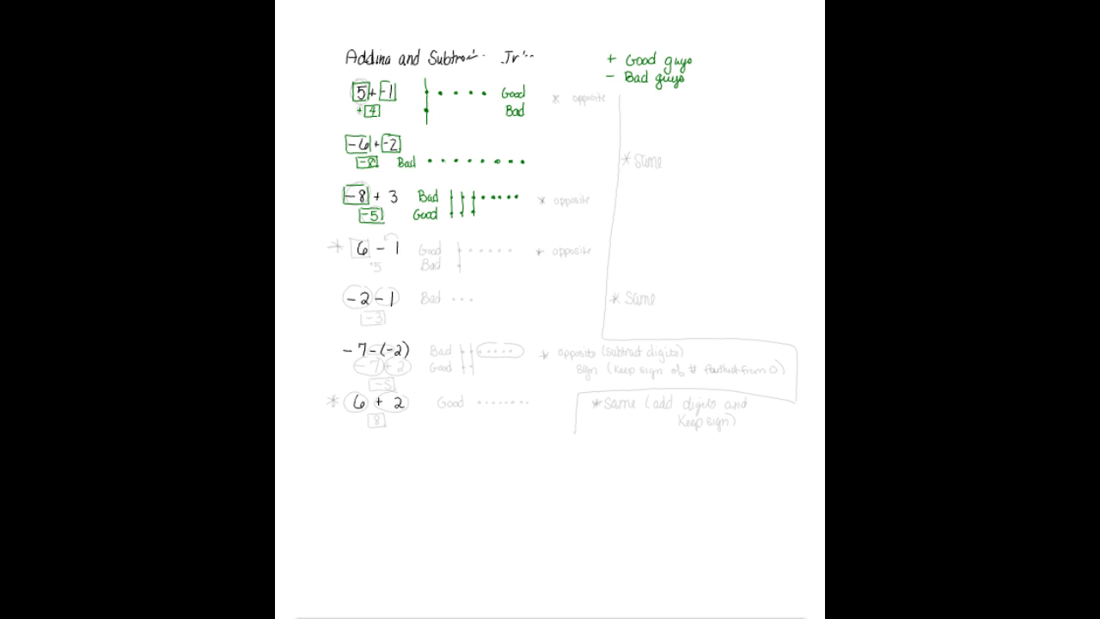
Ink the 6 − 1 example in green: box the 6, label 'Good', draw six good-guy dots.
left_click(361, 249)
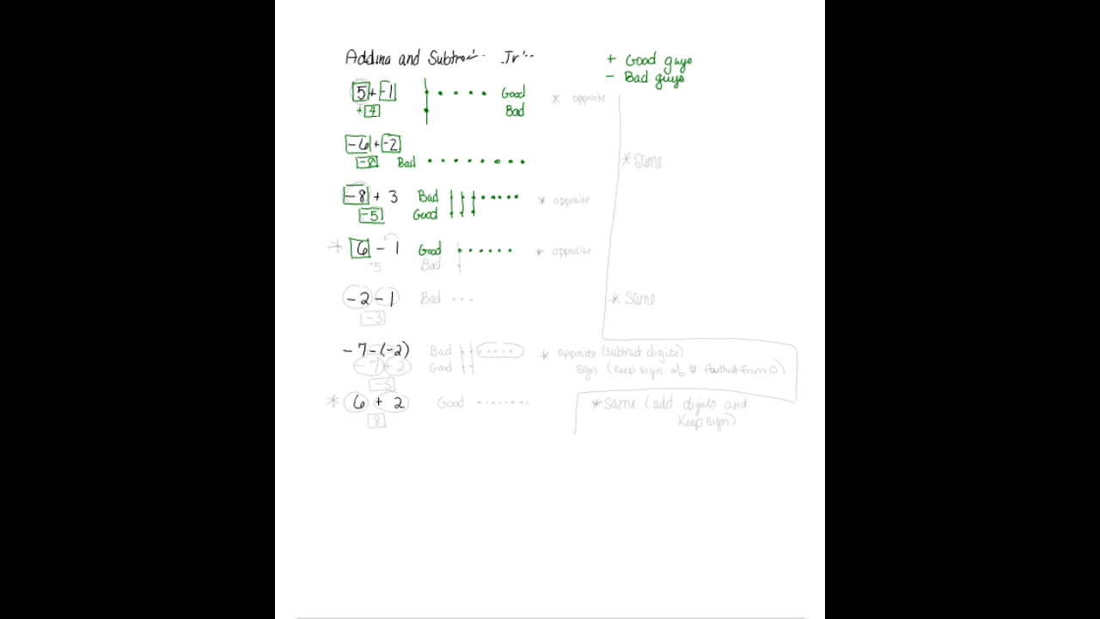